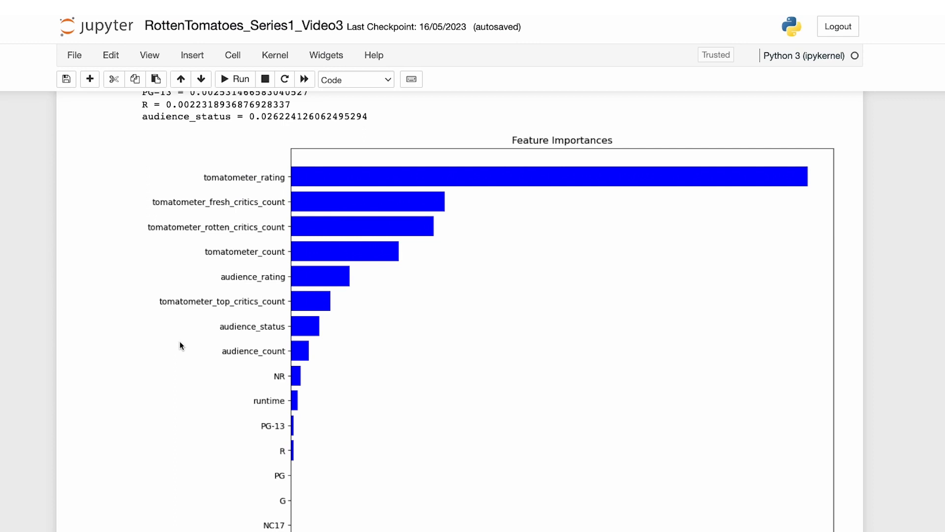
Run the train_test_split cell on df_feature, printing 13613 training and 3404 test rows
scroll("up", 3)
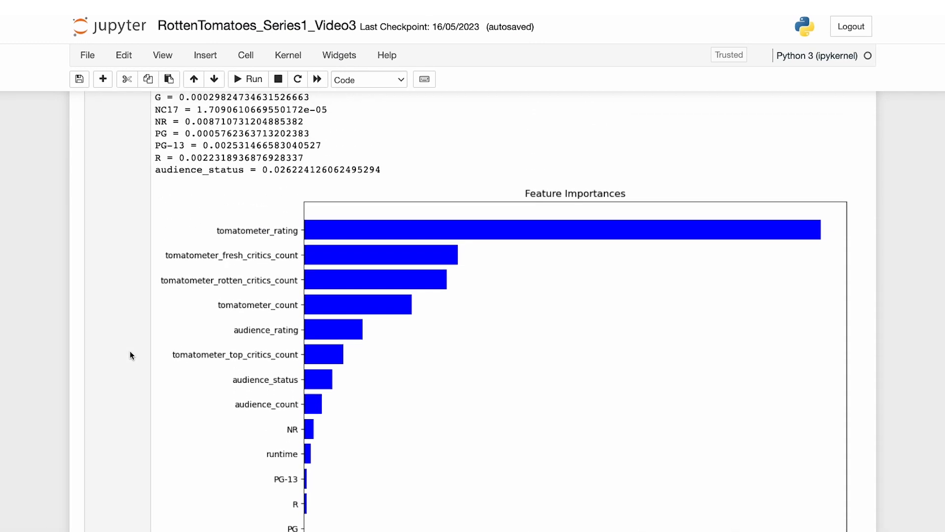
scroll("up", 3)
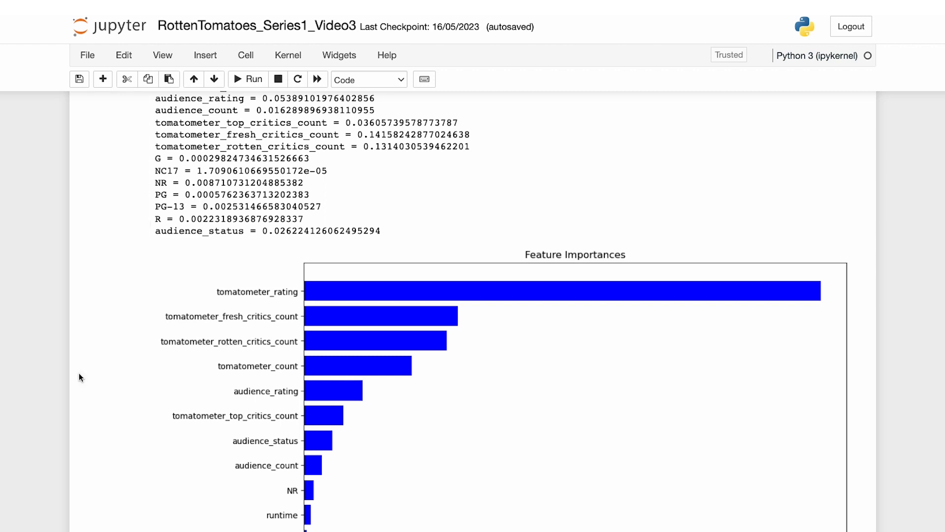
scroll("down", 3)
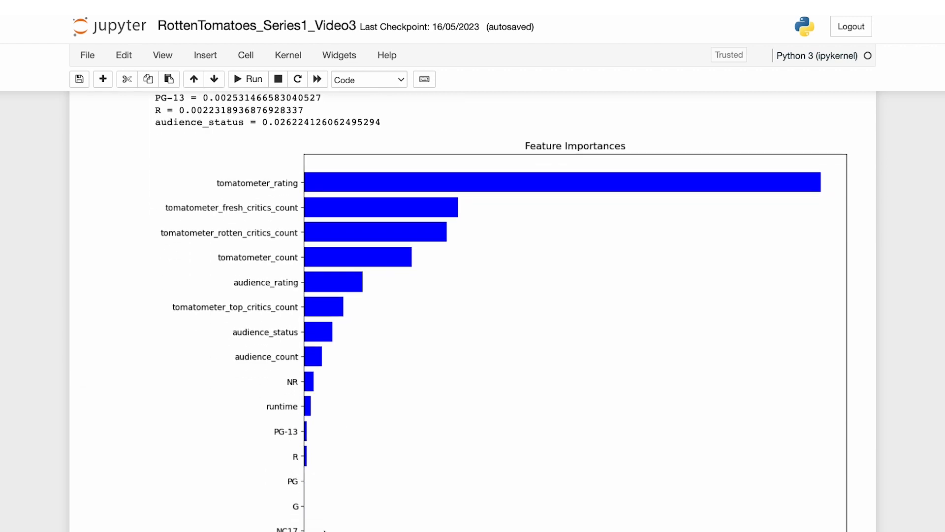
scroll("down", 3)
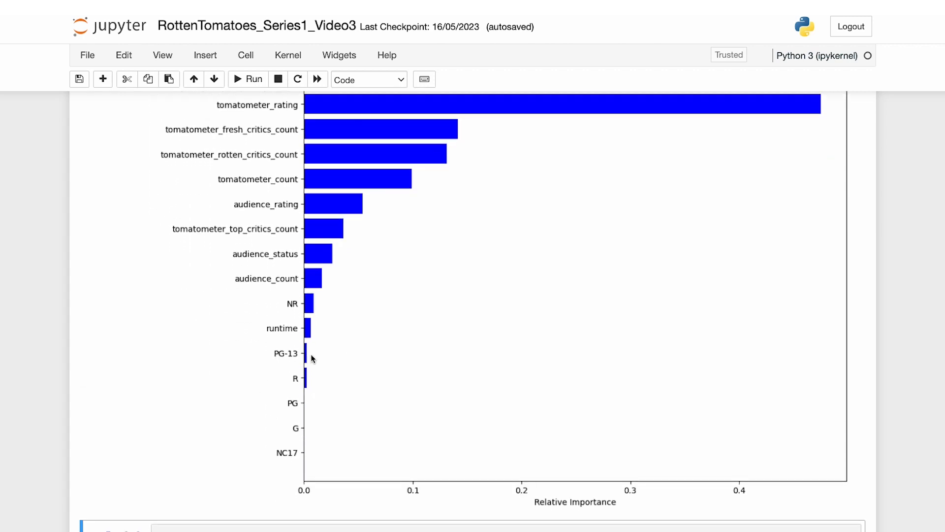
mouse_move(261, 485)
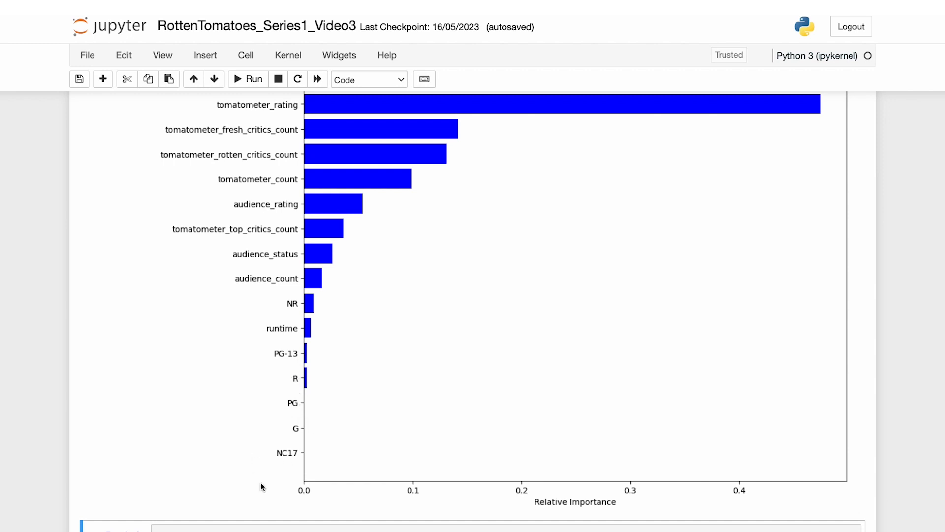
mouse_move(11, 489)
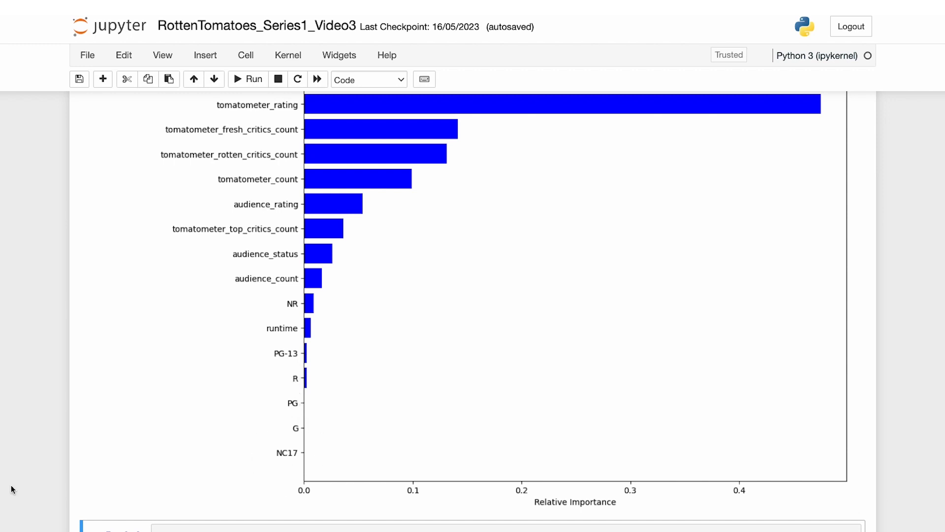
mouse_move(336, 372)
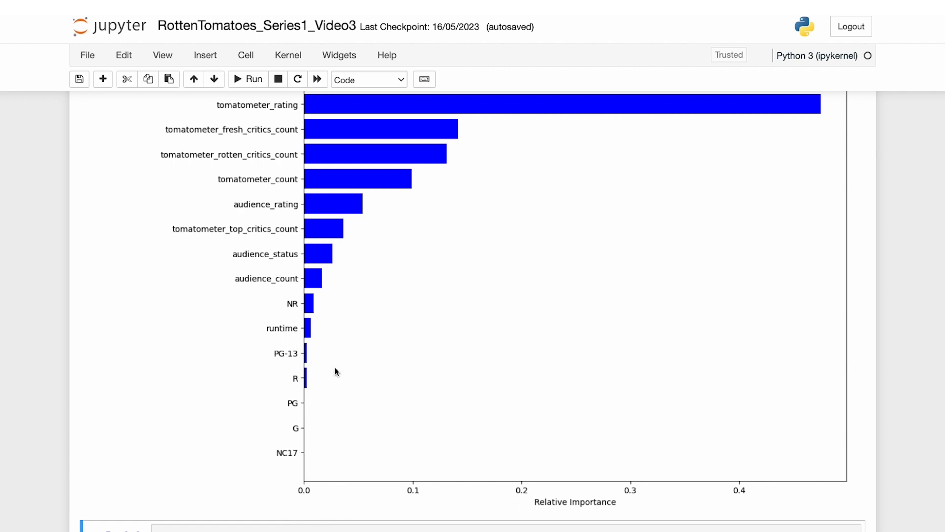
mouse_move(353, 464)
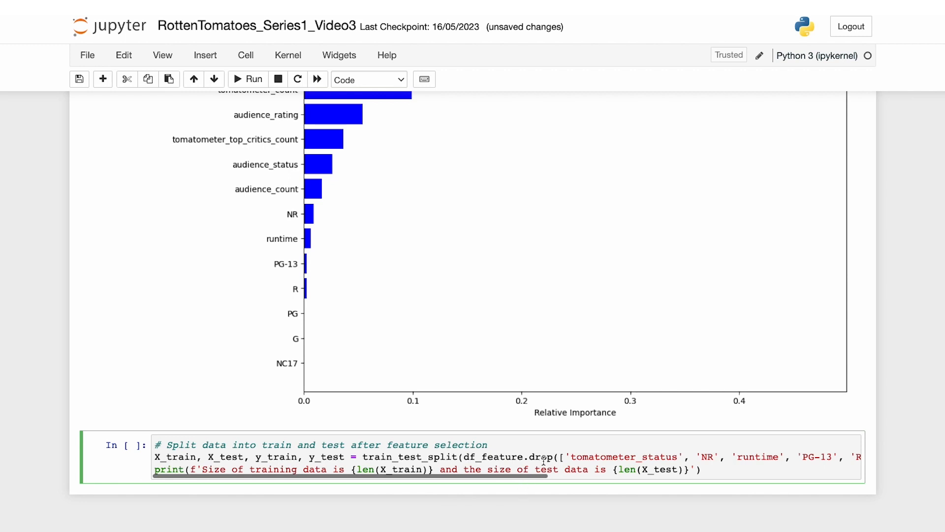
double_click(493, 456)
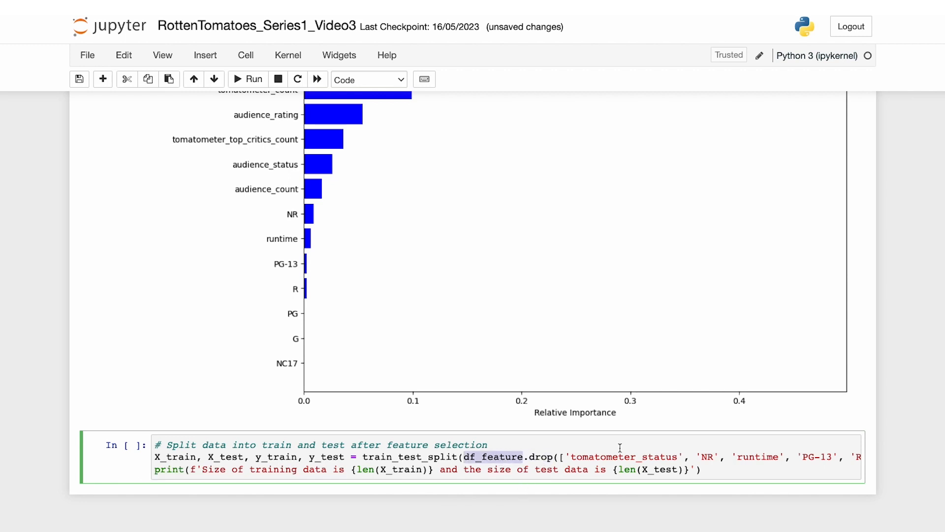
scroll("right", 3)
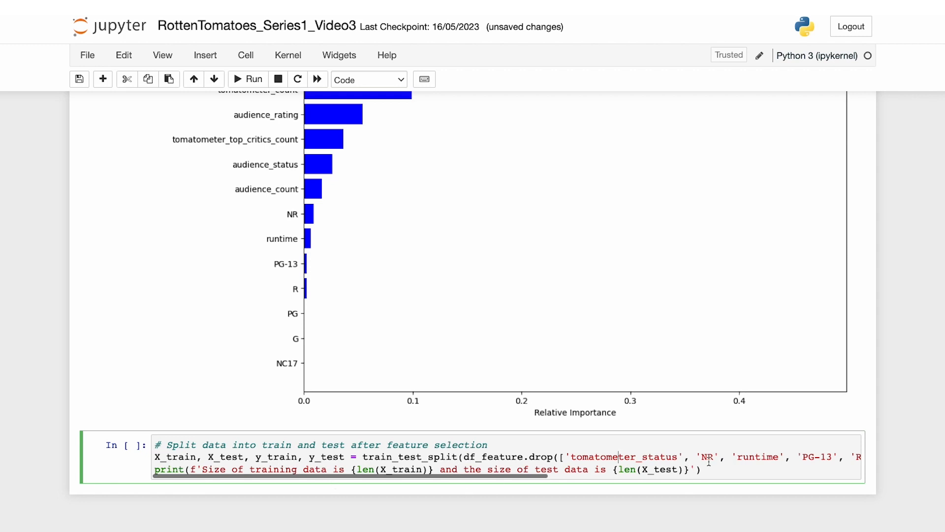
left_click(247, 79)
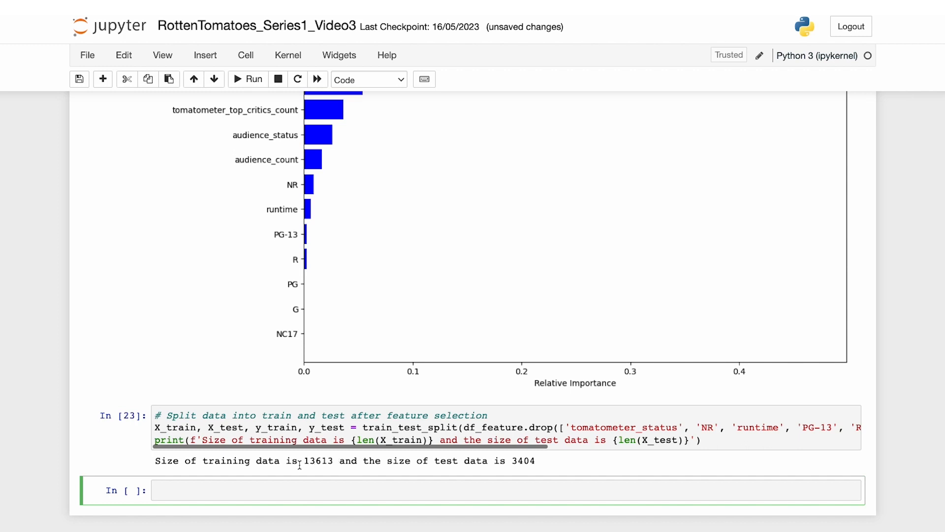
mouse_move(324, 462)
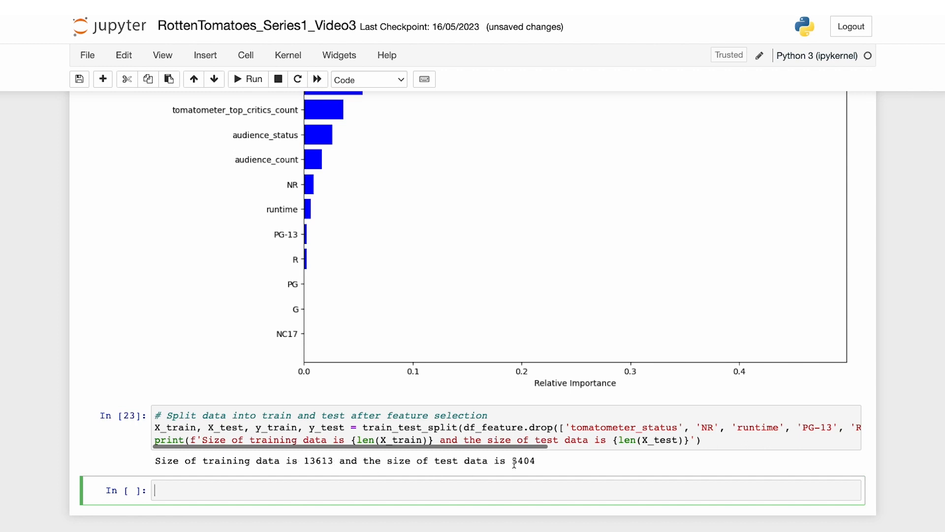
mouse_move(485, 470)
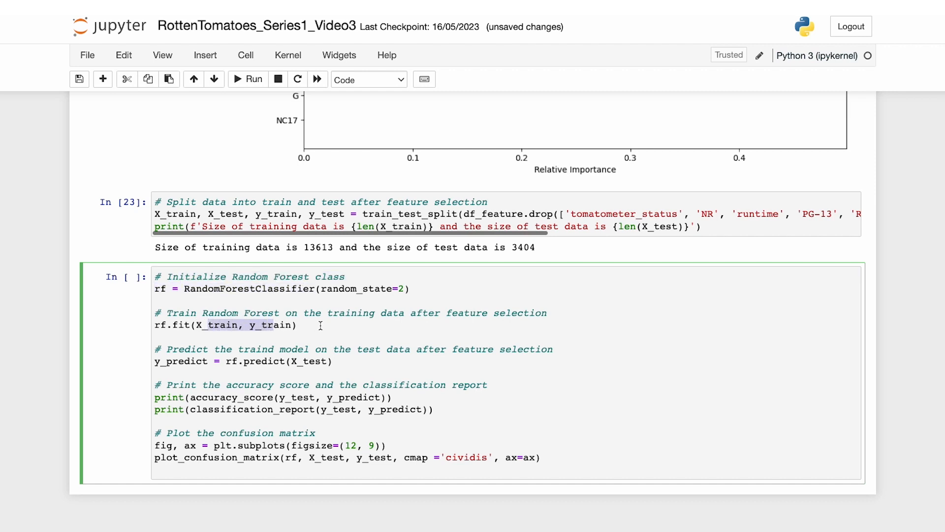
mouse_move(223, 364)
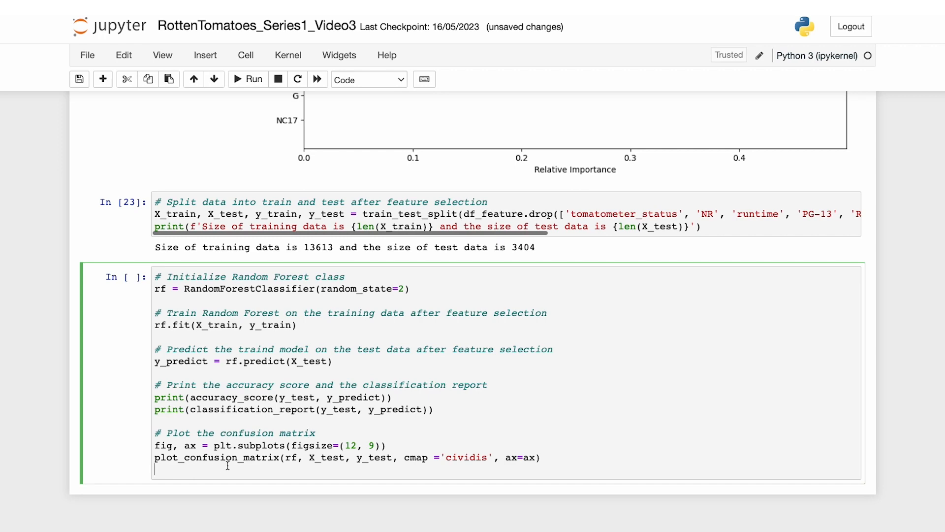
mouse_move(577, 451)
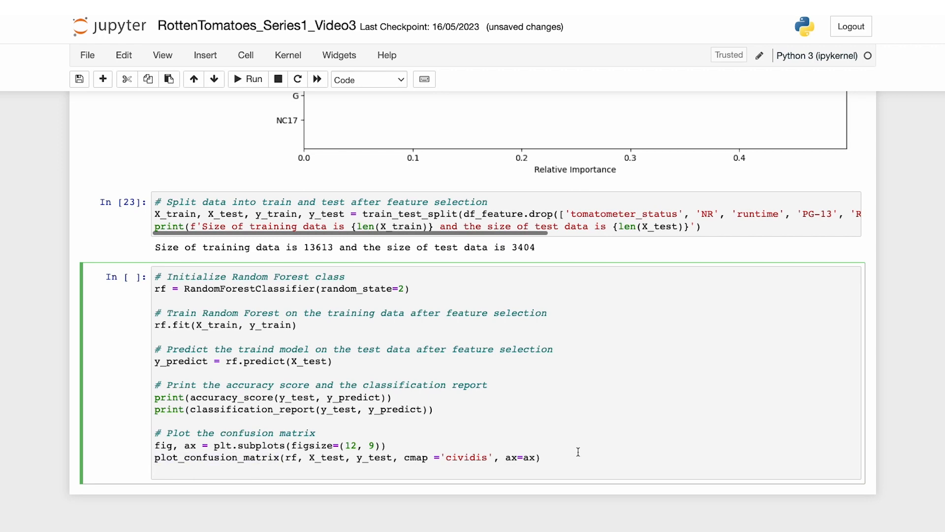
left_click(247, 78)
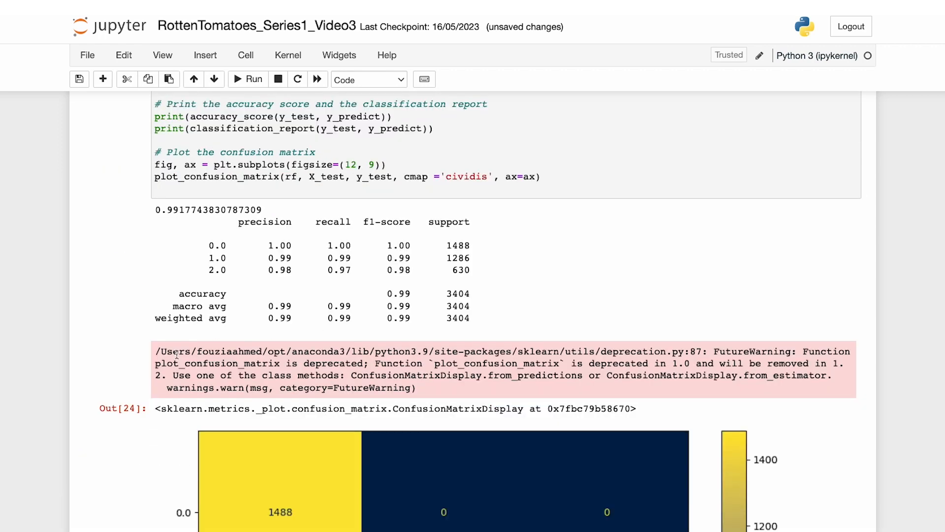
scroll("down", 3)
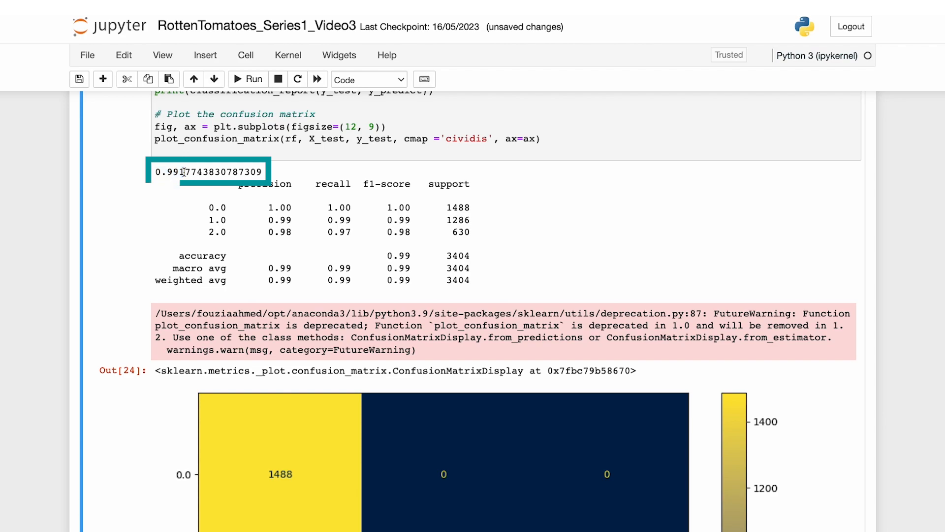
scroll("down", 3)
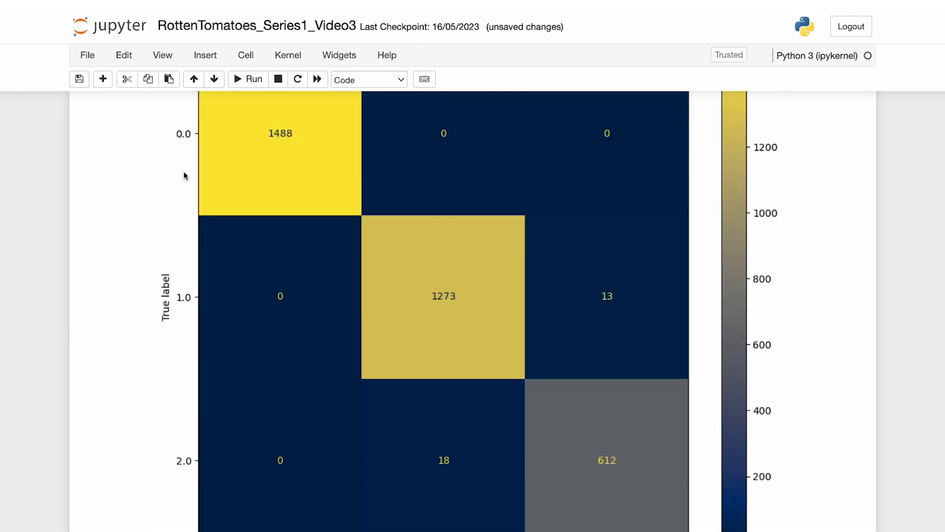
scroll("up", 3)
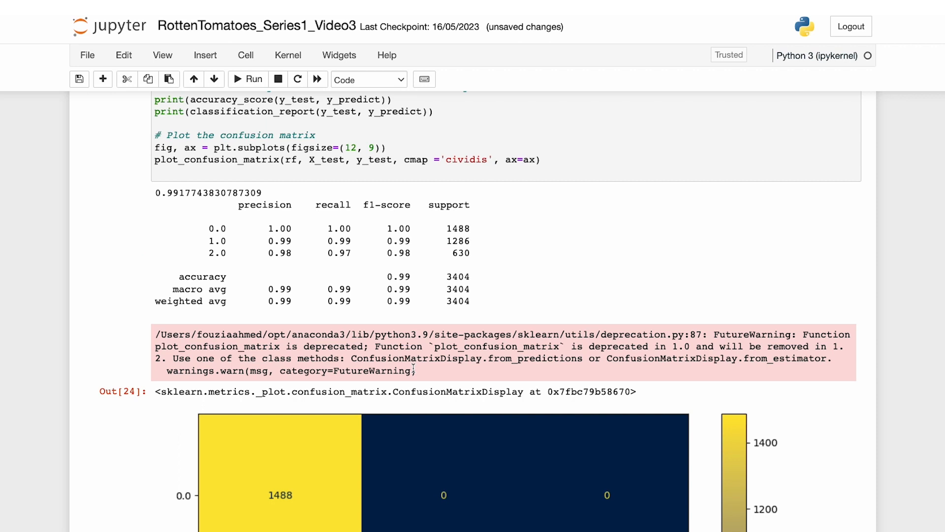
mouse_move(346, 347)
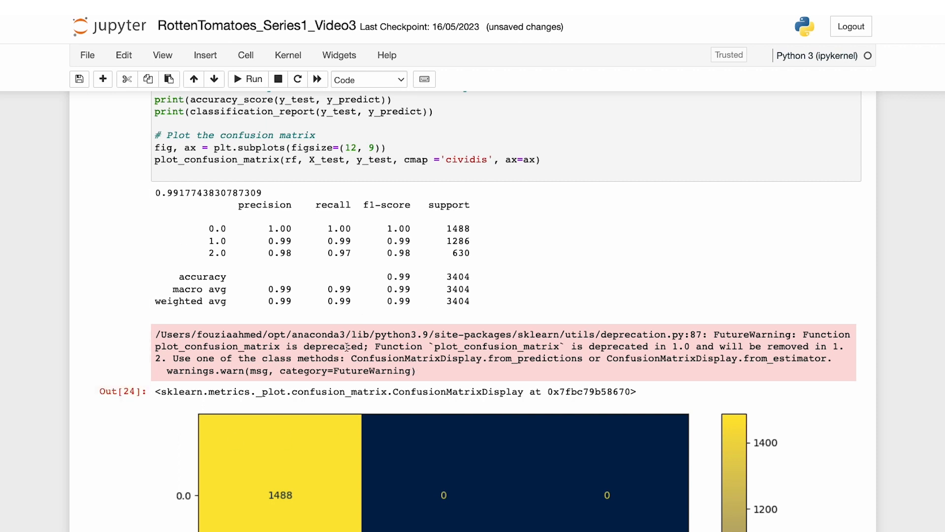
mouse_move(388, 427)
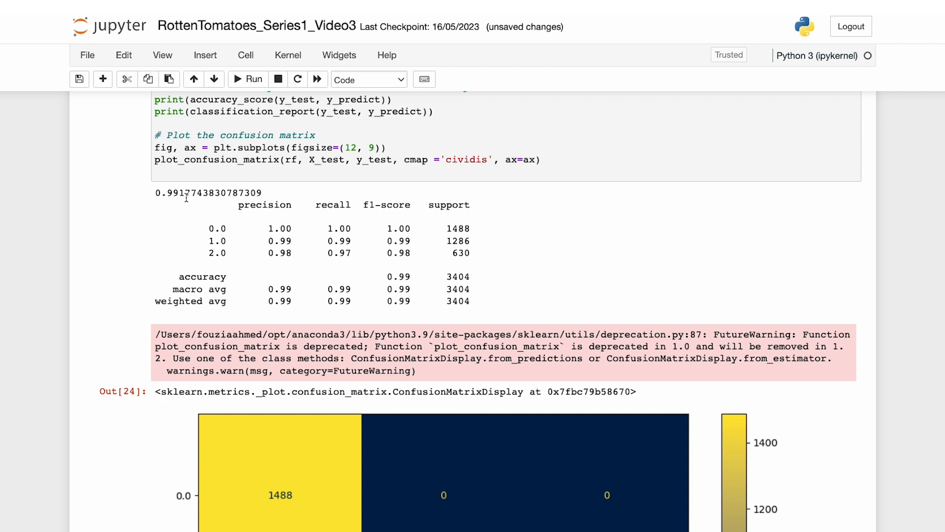
scroll("down", 3)
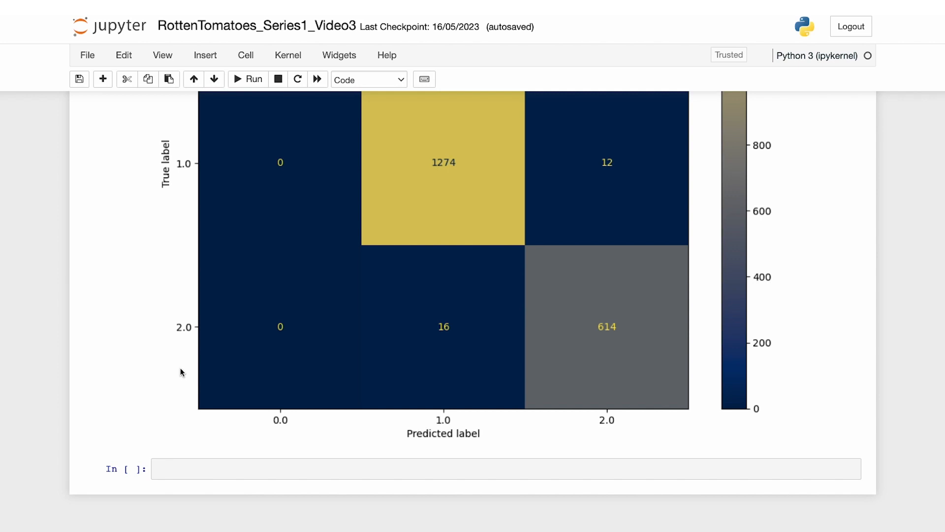
mouse_move(230, 461)
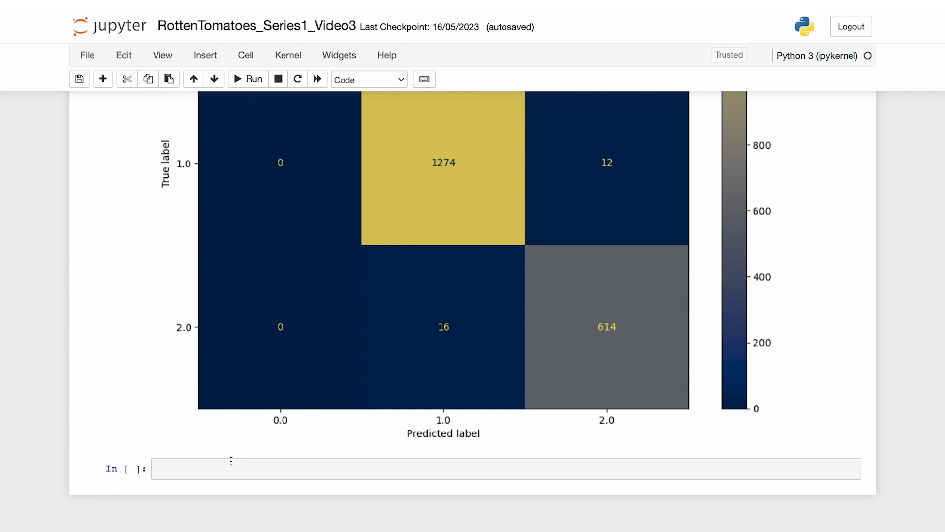
Run the value_counts bar plot with ax.bar_label, showing bars of 7375, 6475 and 3167
left_click(423, 469)
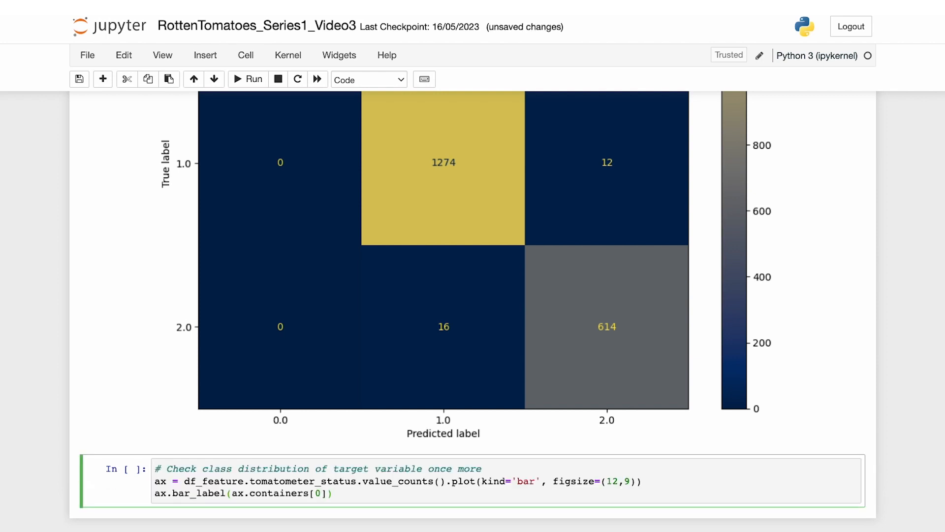
left_click(248, 79)
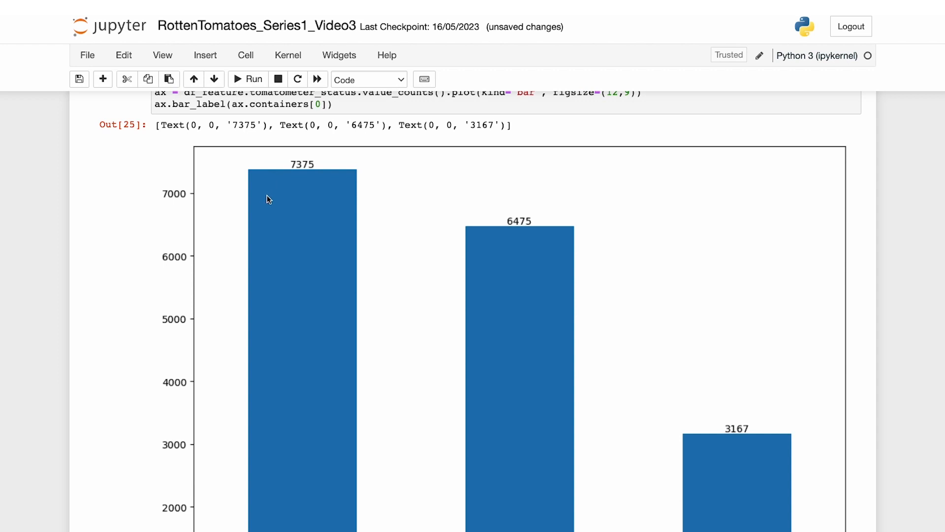
scroll("down", 3)
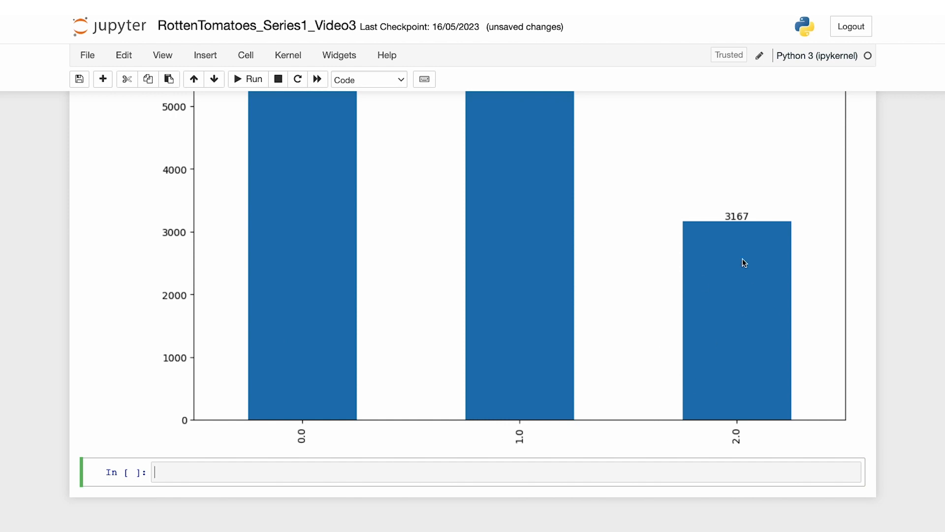
mouse_move(742, 273)
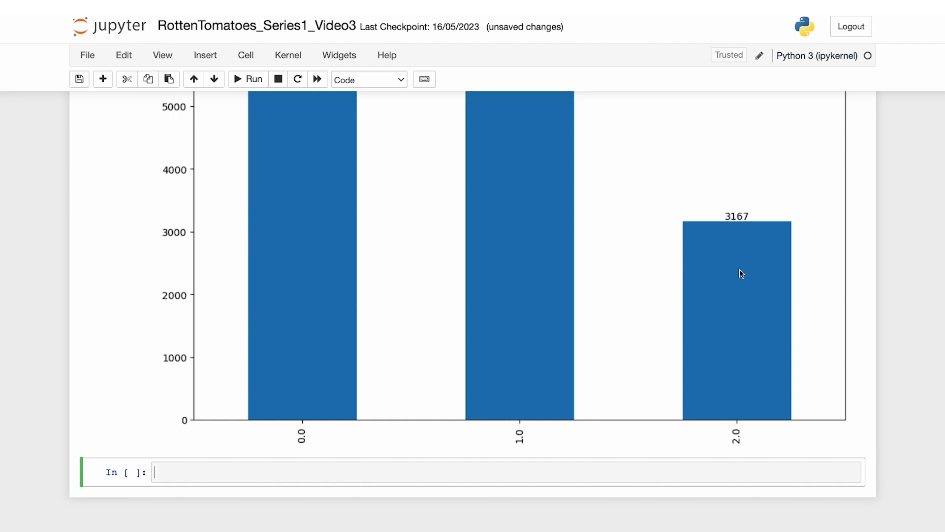
scroll("up", 3)
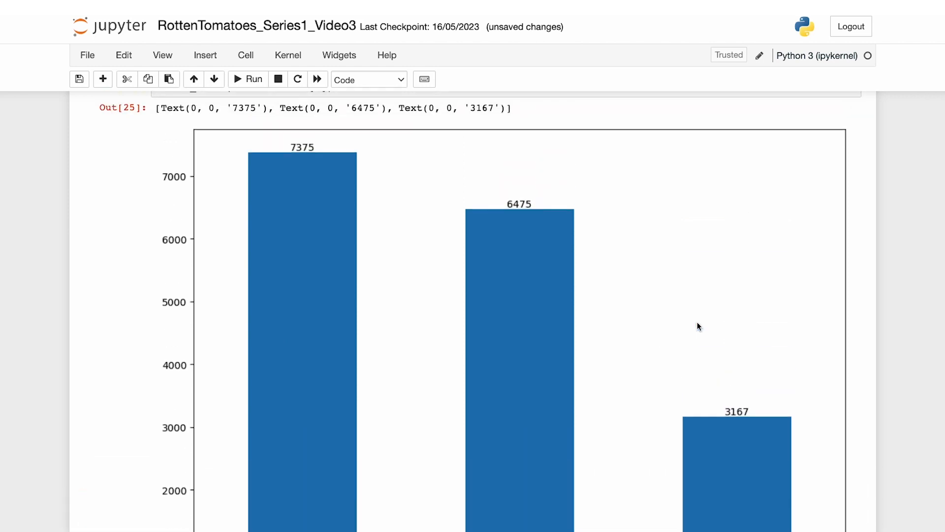
mouse_move(296, 128)
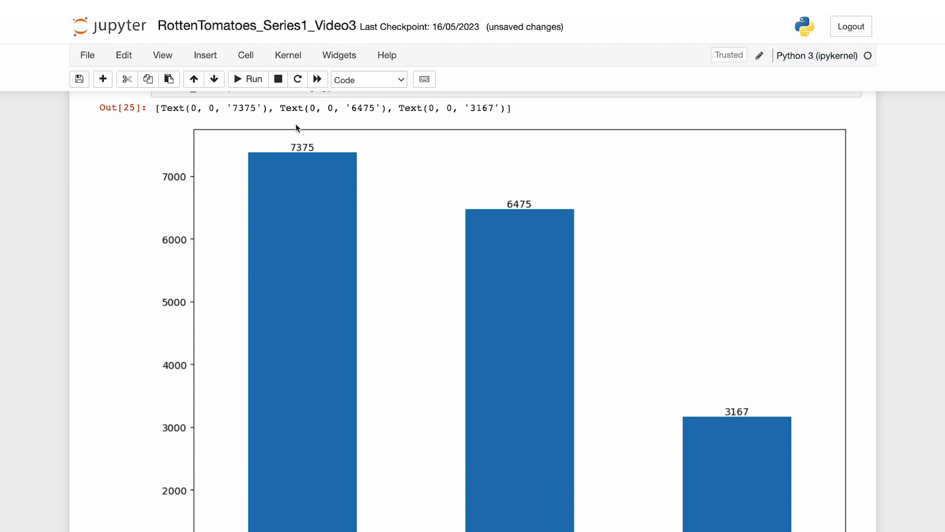
mouse_move(247, 305)
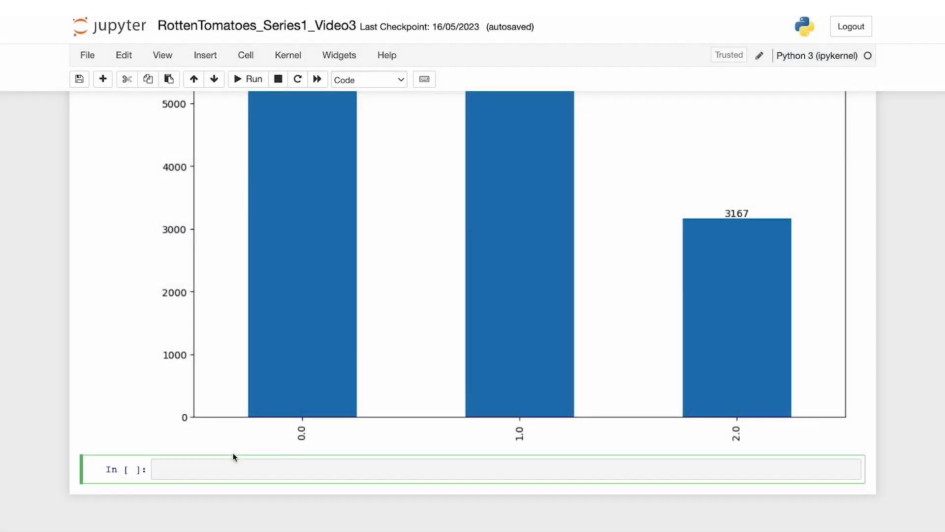
Run compute_class_weight into class_weight_dict, highlighting weights 0.769 and 0.876
left_click(248, 79)
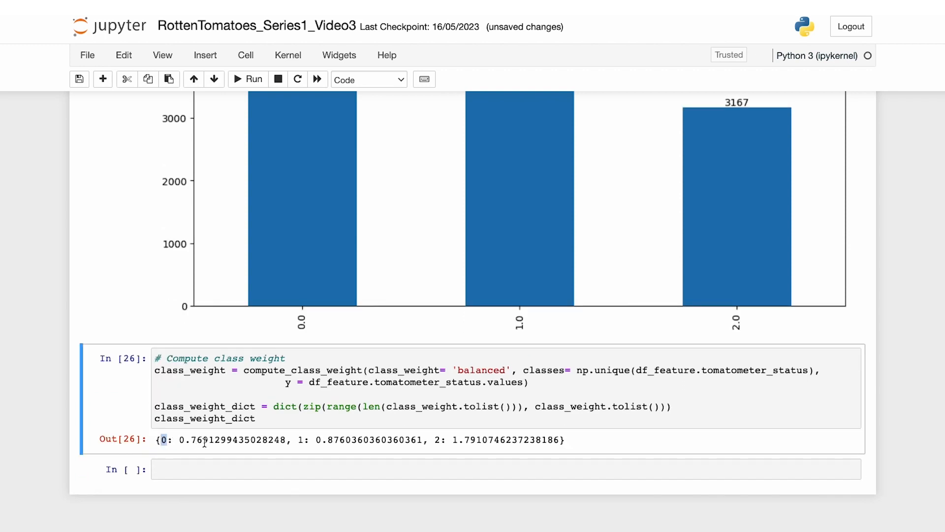
double_click(233, 440)
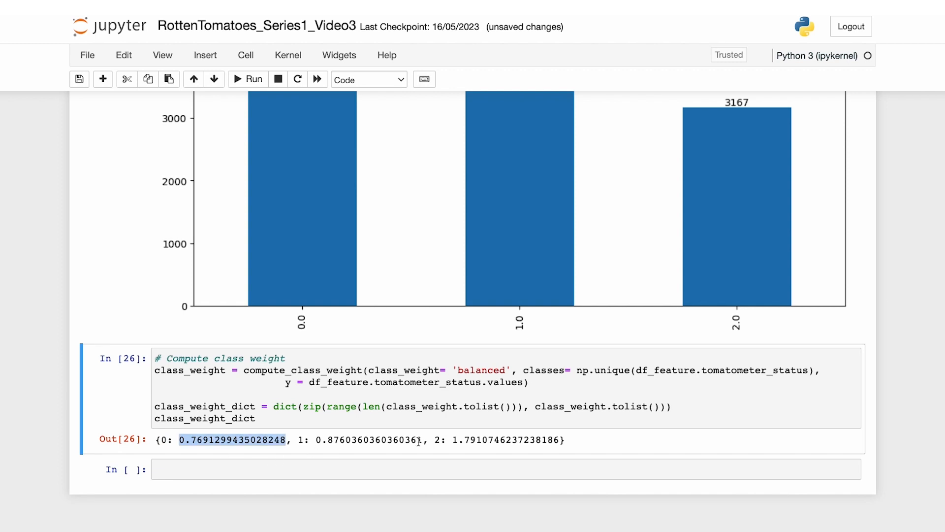
double_click(504, 439)
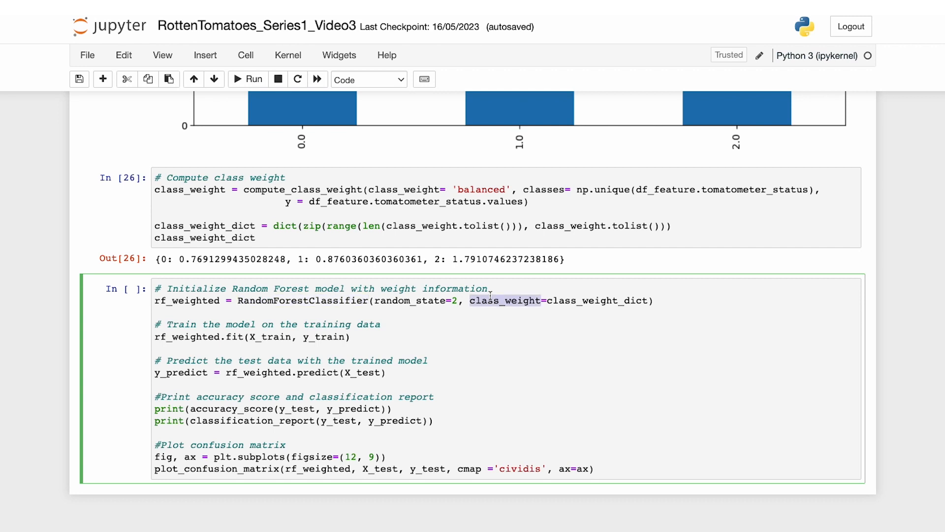
mouse_move(327, 344)
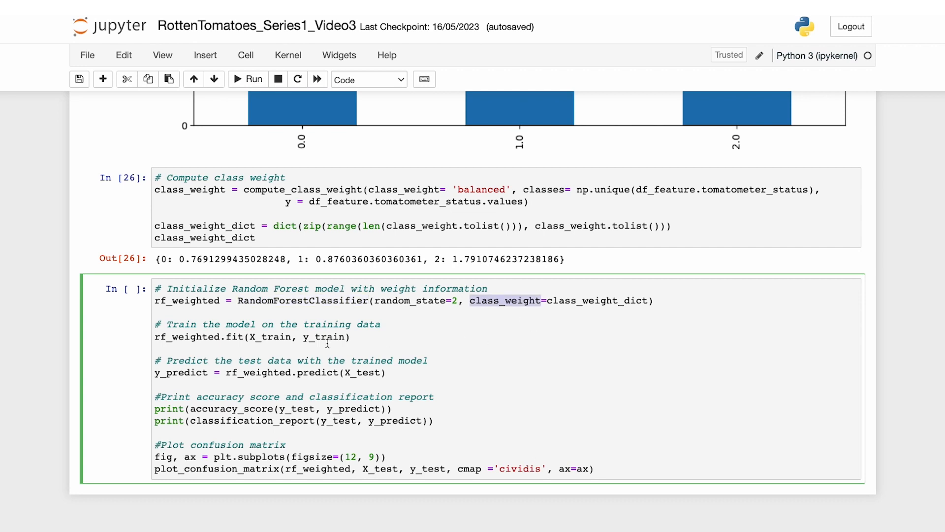
Review the unrun weighted Random Forest cell's classification_report and plot_confusion_matrix lines
double_click(271, 337)
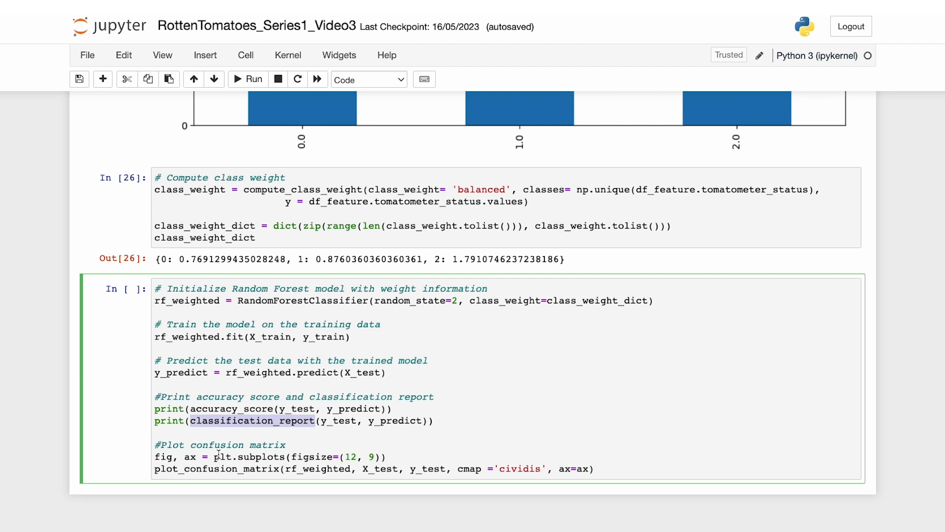
left_click(593, 469)
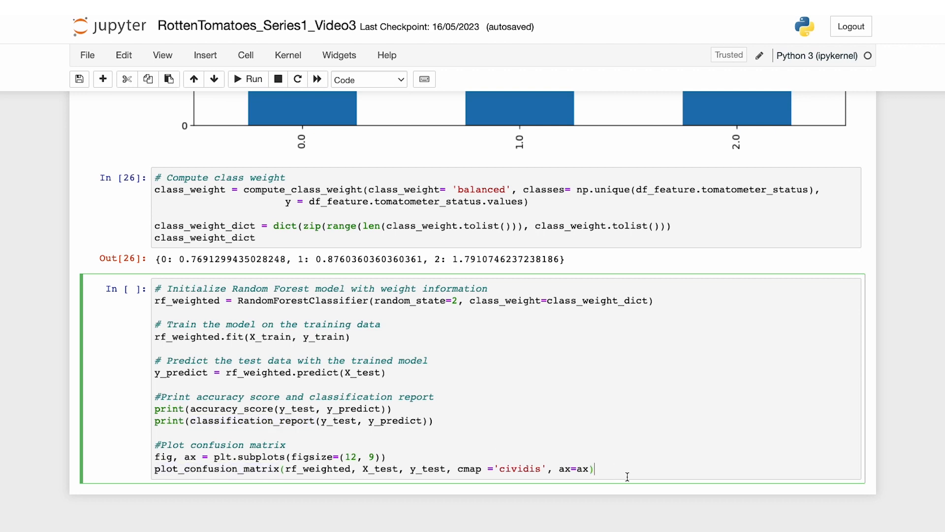
mouse_move(621, 464)
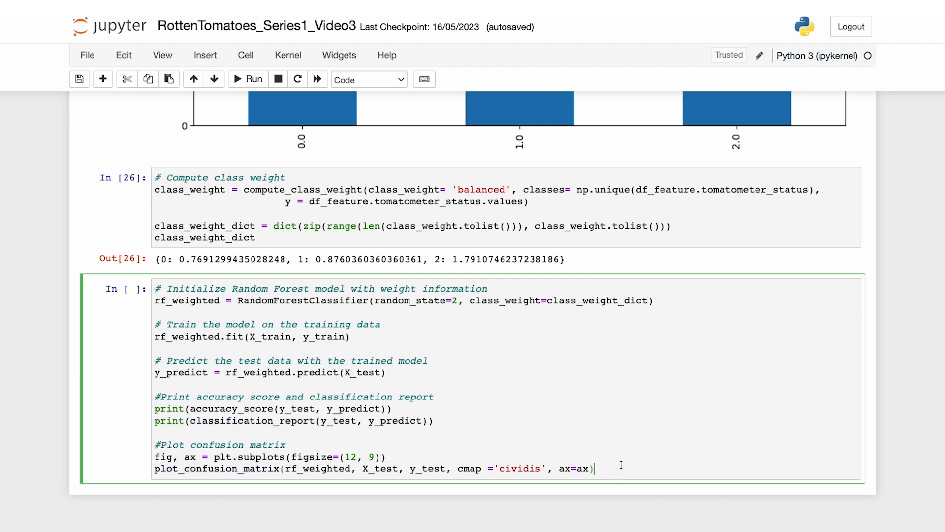
Run the weighted Random Forest cell, reaching 0.9927 accuracy with 1488, 1274 and 617 correct in the confusion matrix
left_click(248, 79)
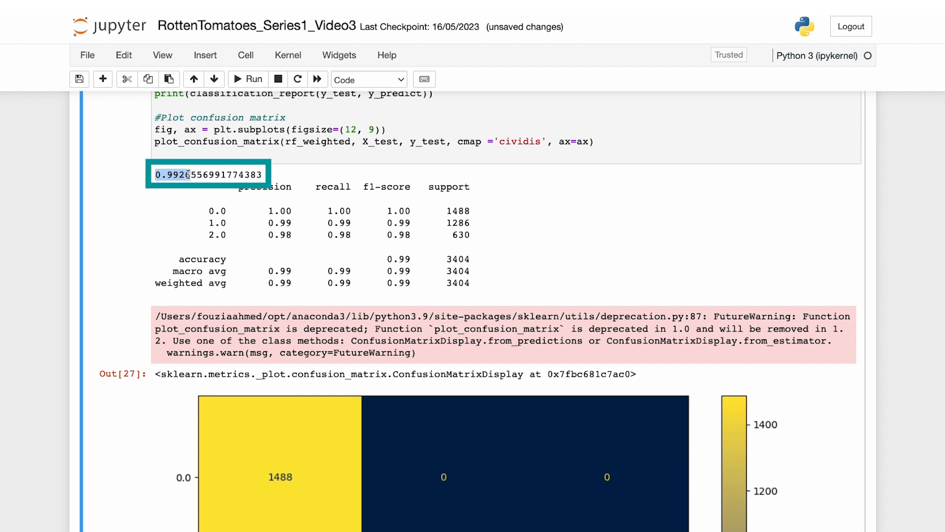
mouse_move(222, 229)
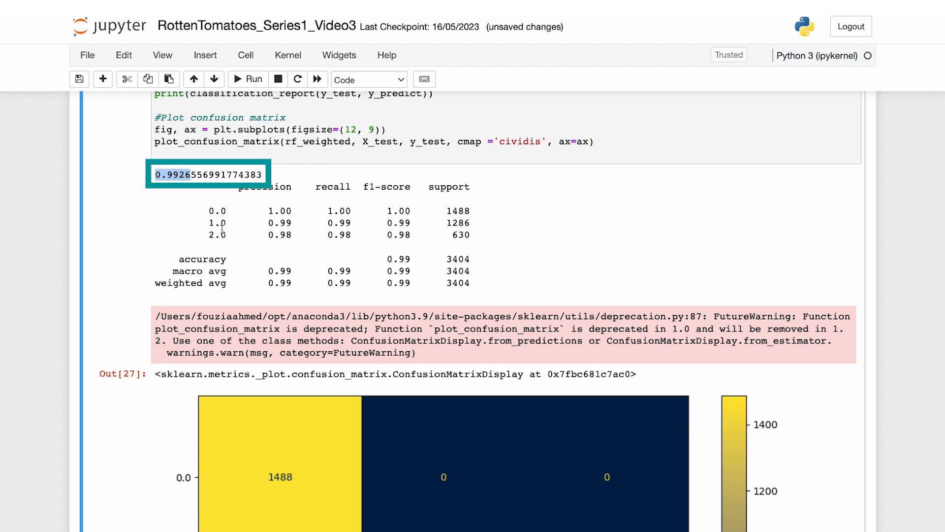
left_click(239, 244)
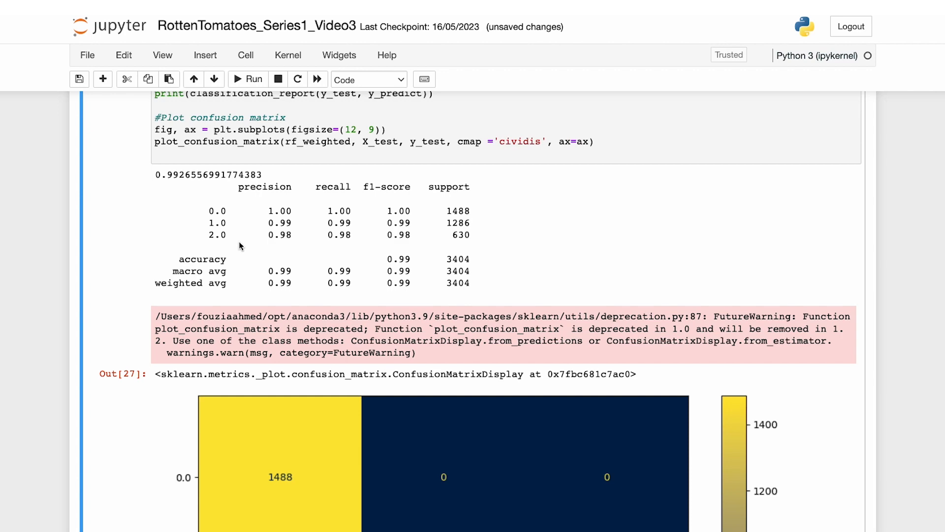
scroll("down", 3)
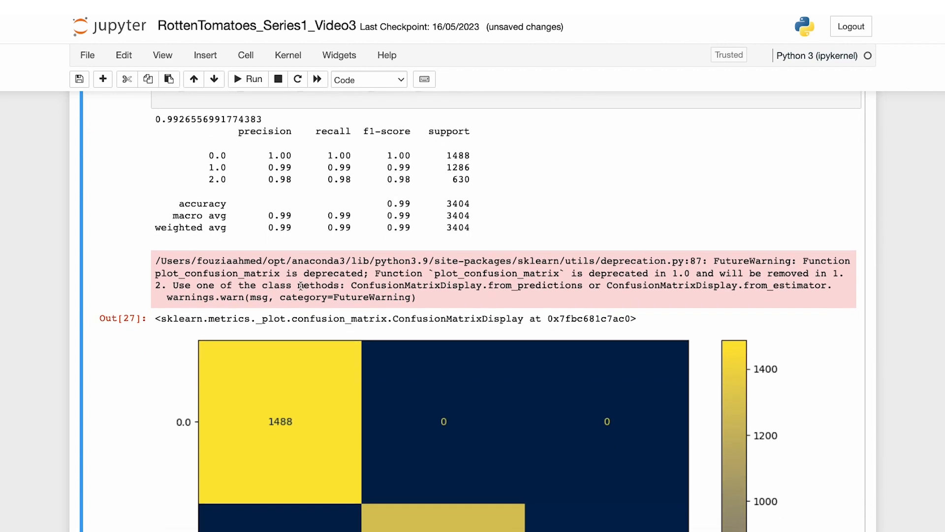
scroll("down", 3)
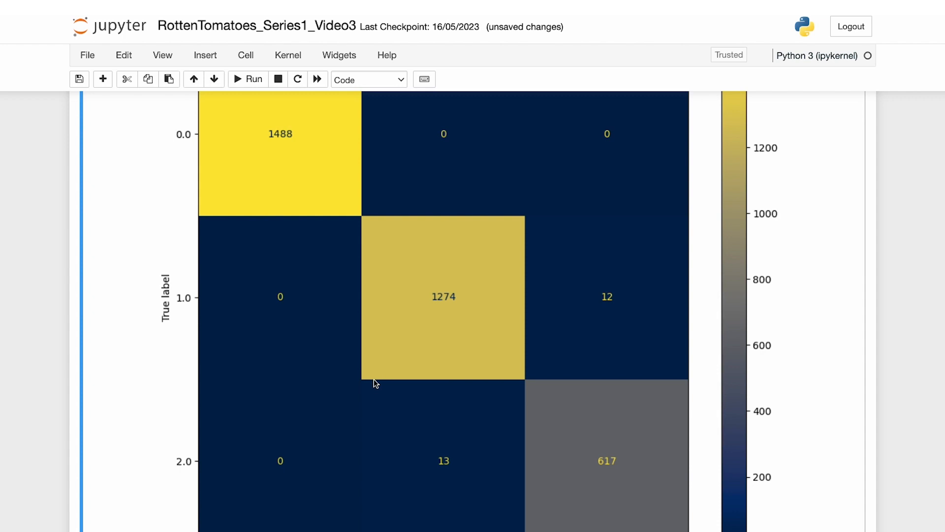
scroll("down", 3)
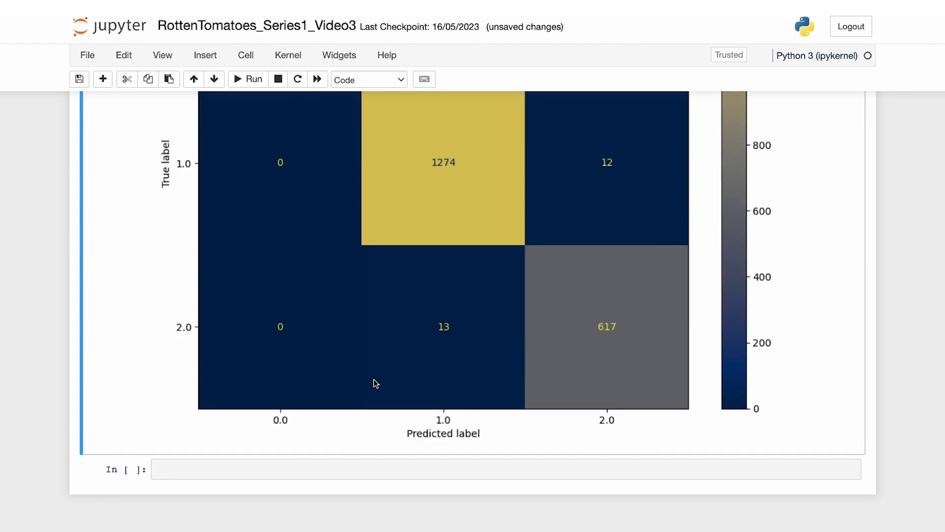